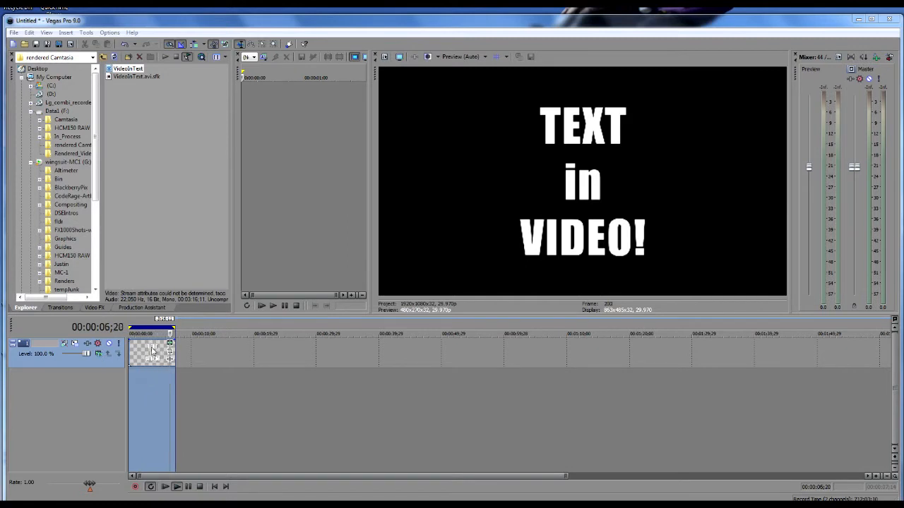
Step: Increase the title's letter tracking slightly in the text event's Properties
double_click(150, 353)
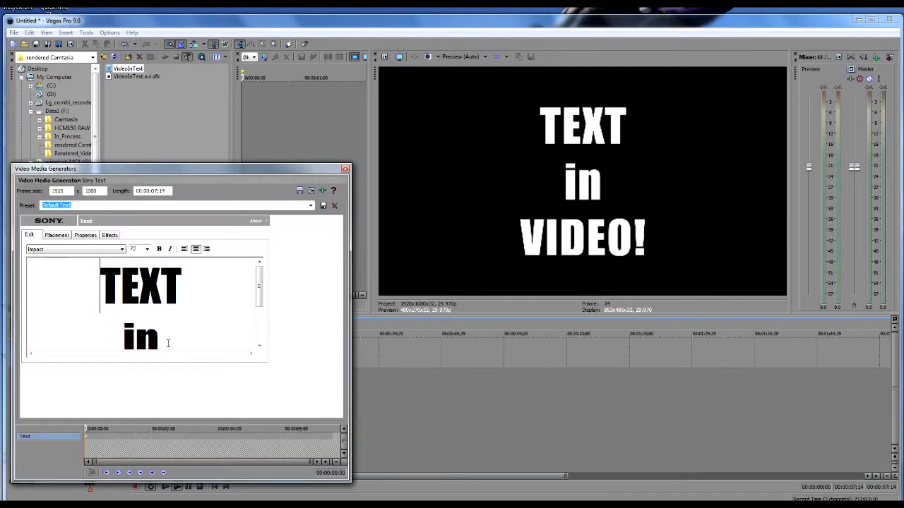
click(85, 234)
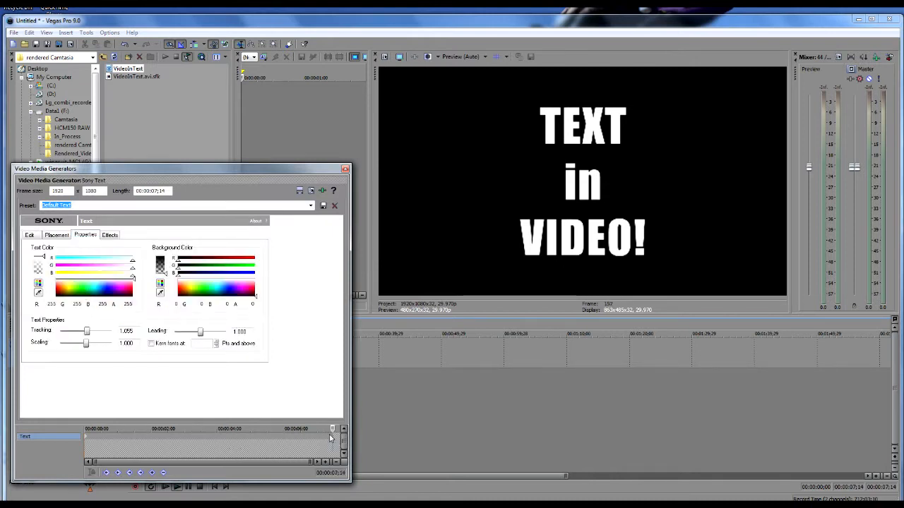
drag(87, 331, 93, 331)
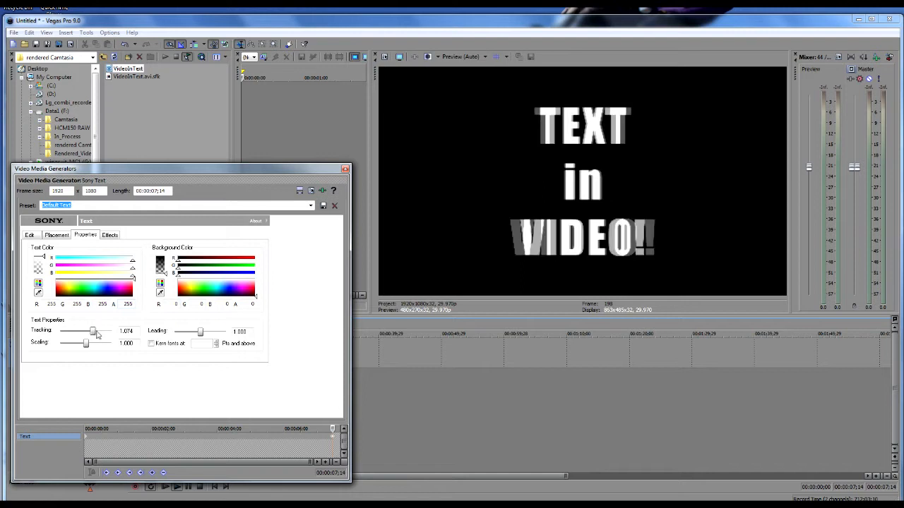
drag(93, 331, 96, 331)
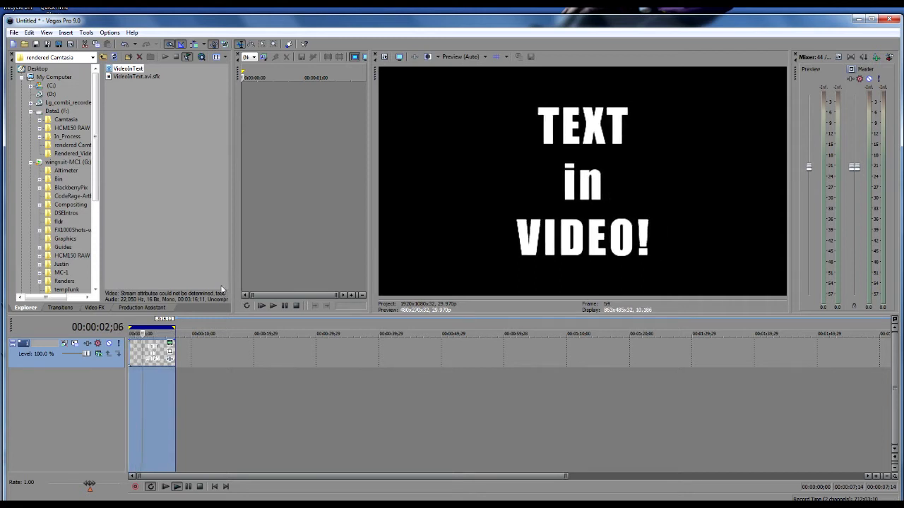
Step: Preview the blue laser, golden grunge and green streaks stock clips, ending on golden grunge
click(72, 195)
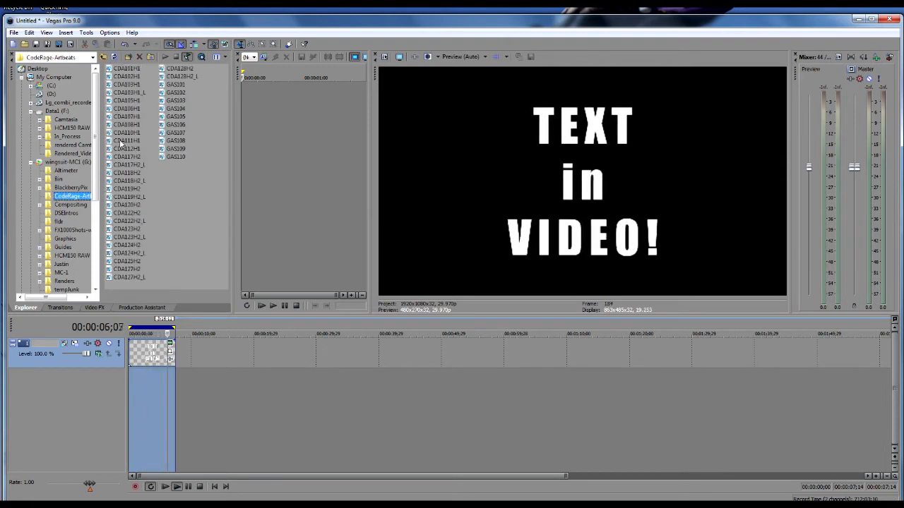
click(127, 141)
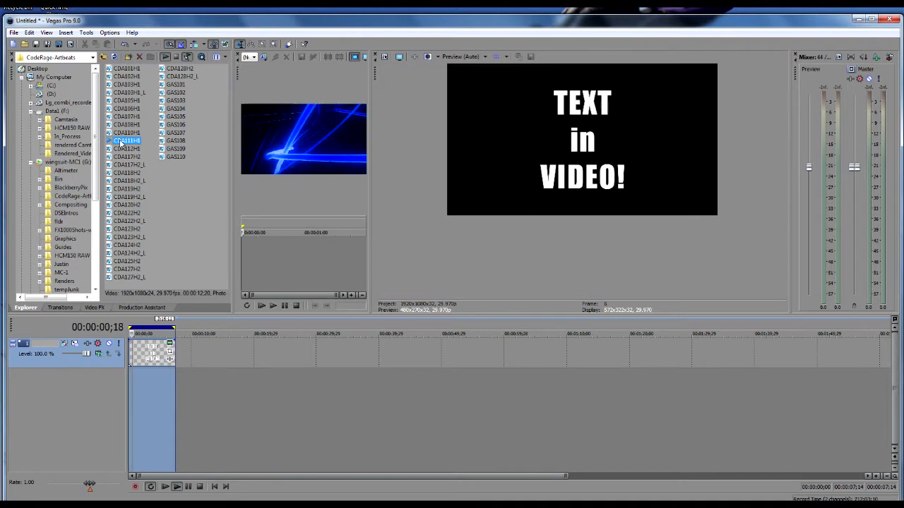
click(127, 133)
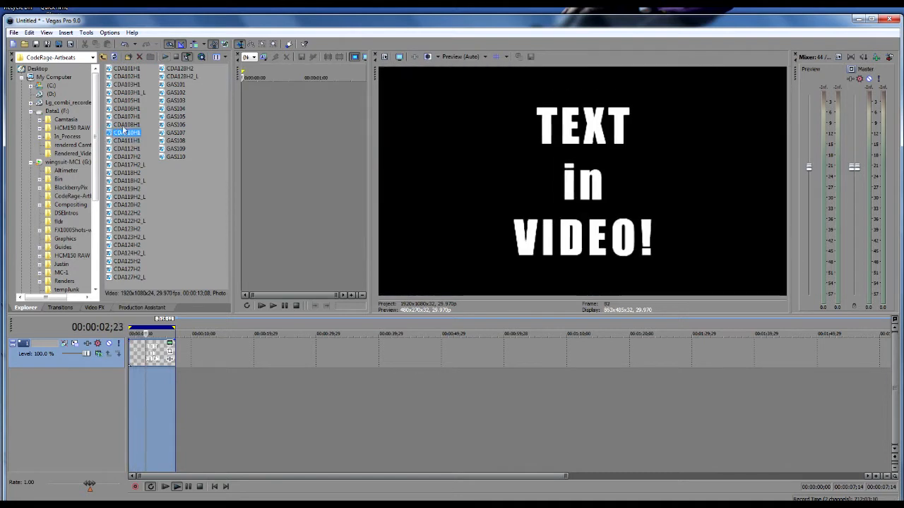
click(127, 125)
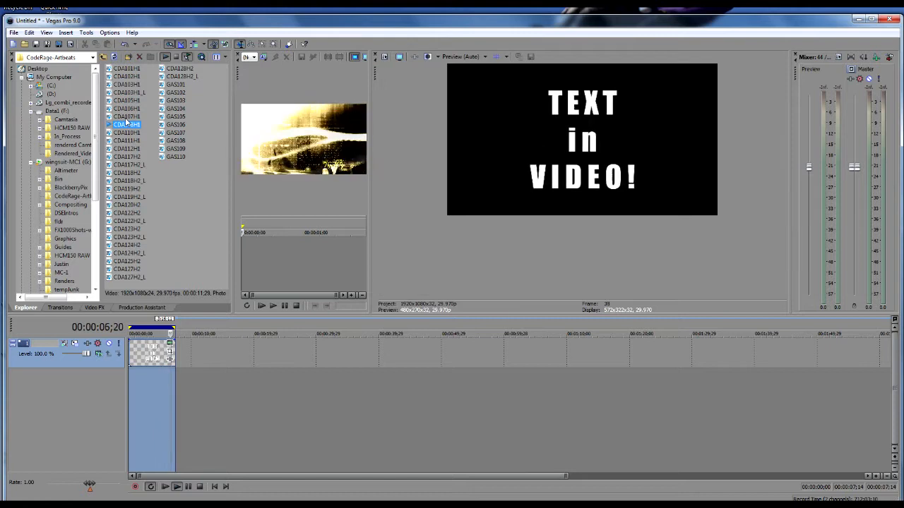
click(127, 117)
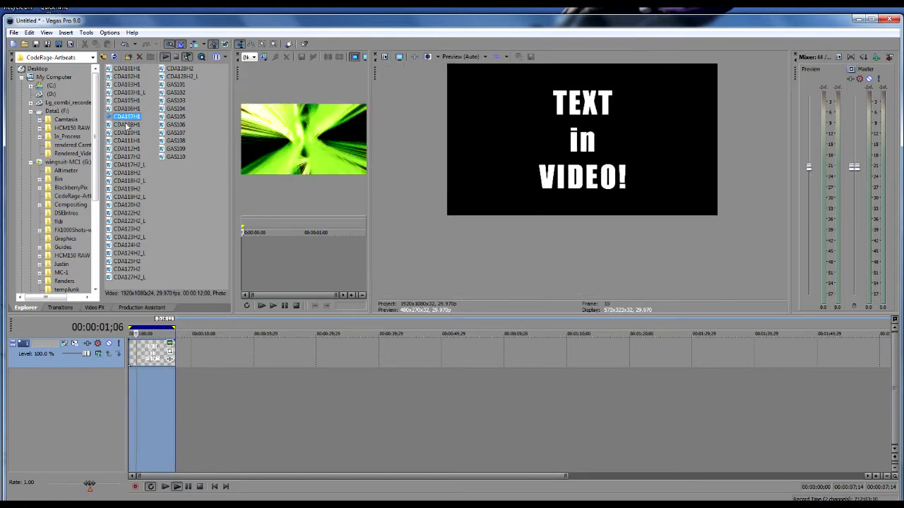
click(127, 125)
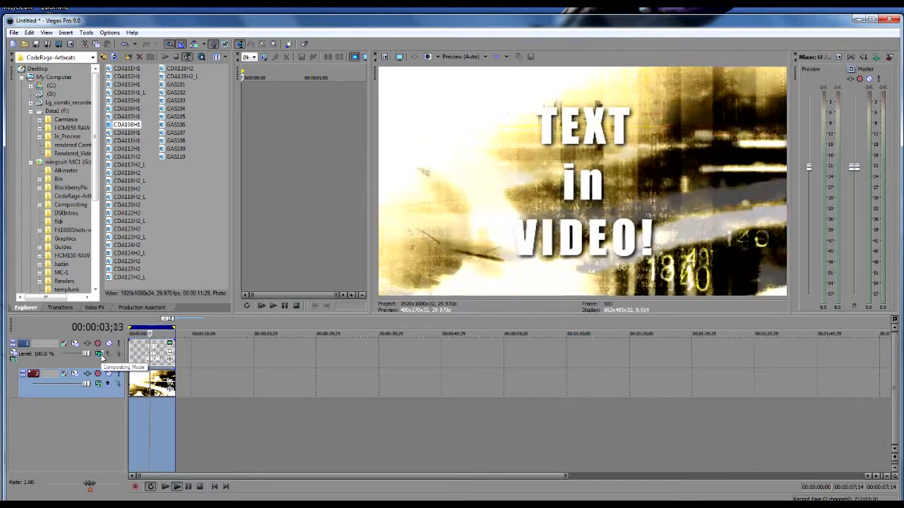
Step: Set track 1's compositing mode to Multiply (Mask)
click(99, 354)
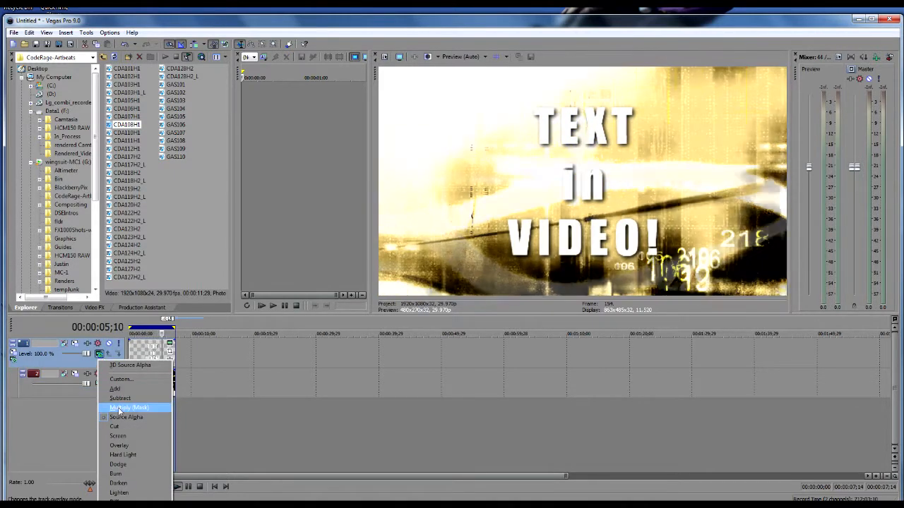
click(129, 407)
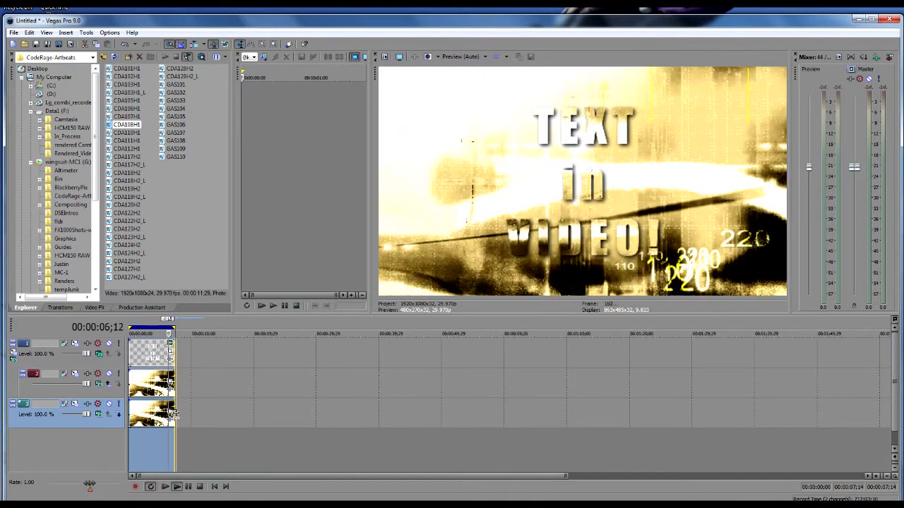
Step: Select the bottom CDA108H1 copy on track 3 and bring up the video effects list
click(144, 334)
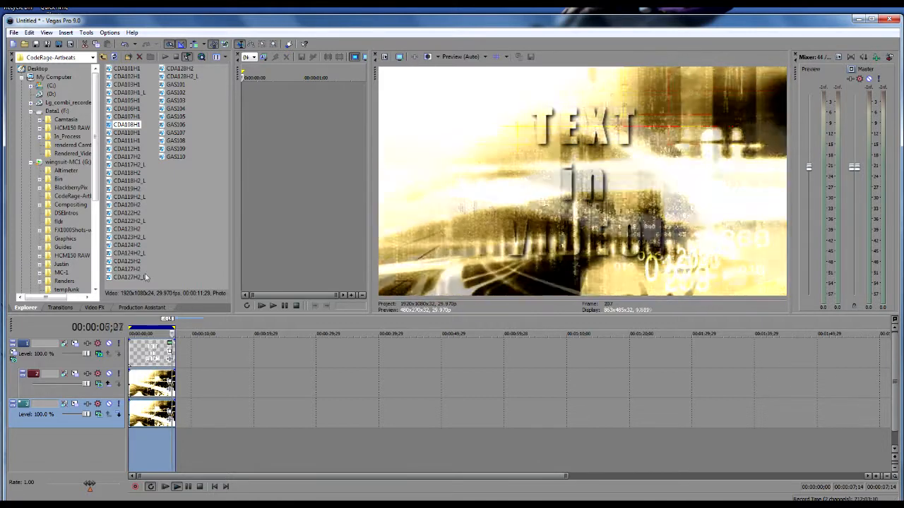
click(94, 307)
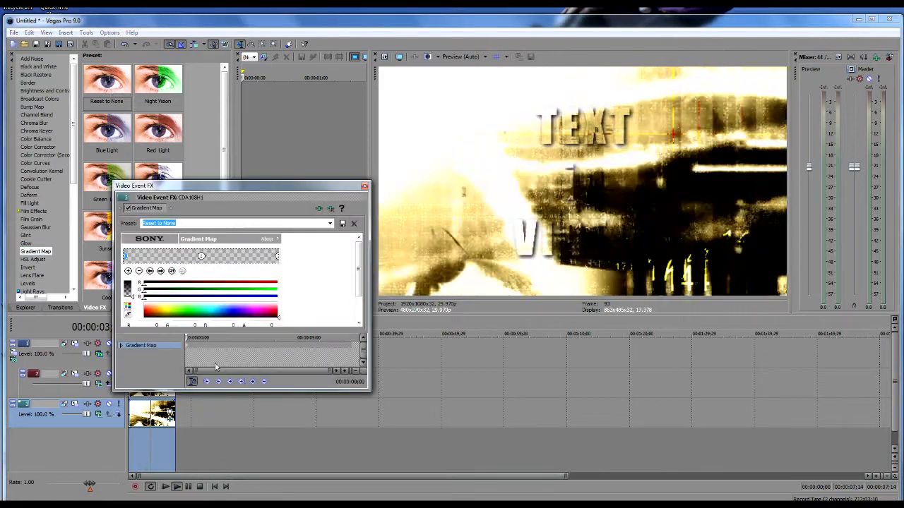
Step: Choose a blue-toned preset for the Gradient Map on the bottom clip
click(329, 224)
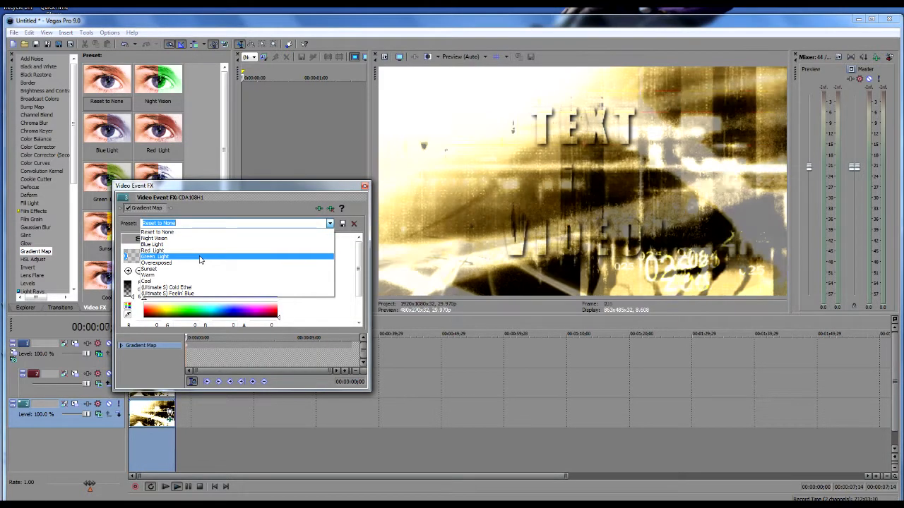
click(153, 249)
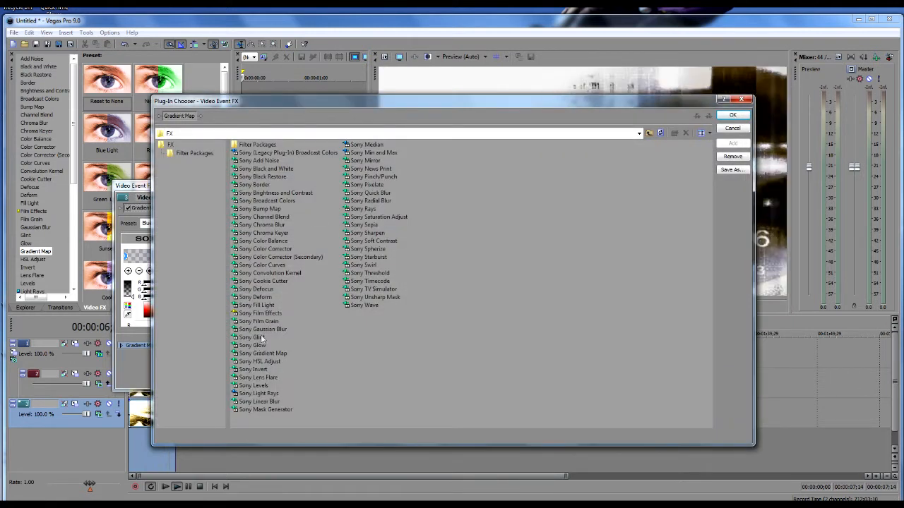
Step: Add Sony Gaussian Blur to the bottom clip's plug-in chain and close the FX window
click(263, 329)
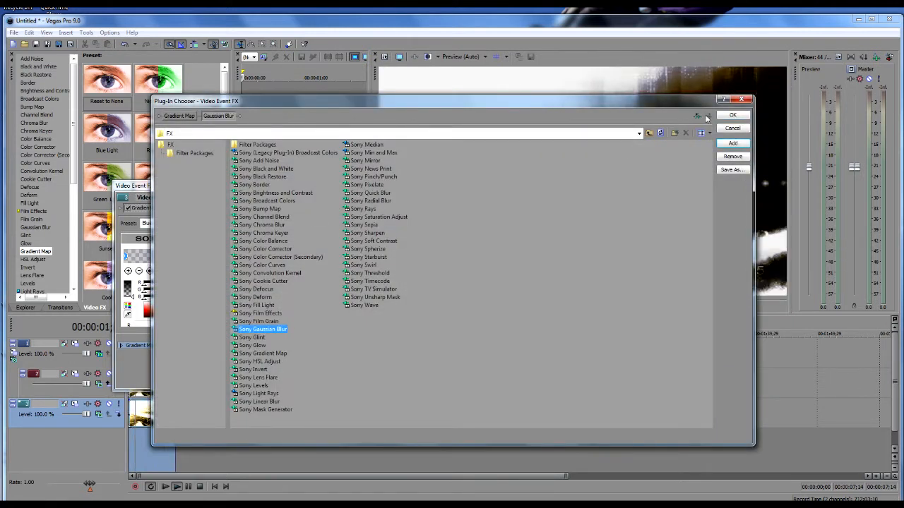
click(733, 114)
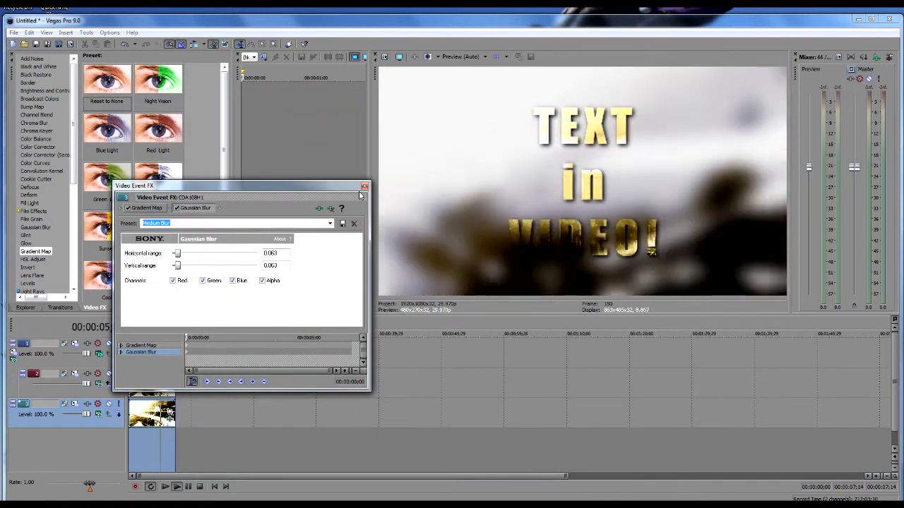
click(364, 186)
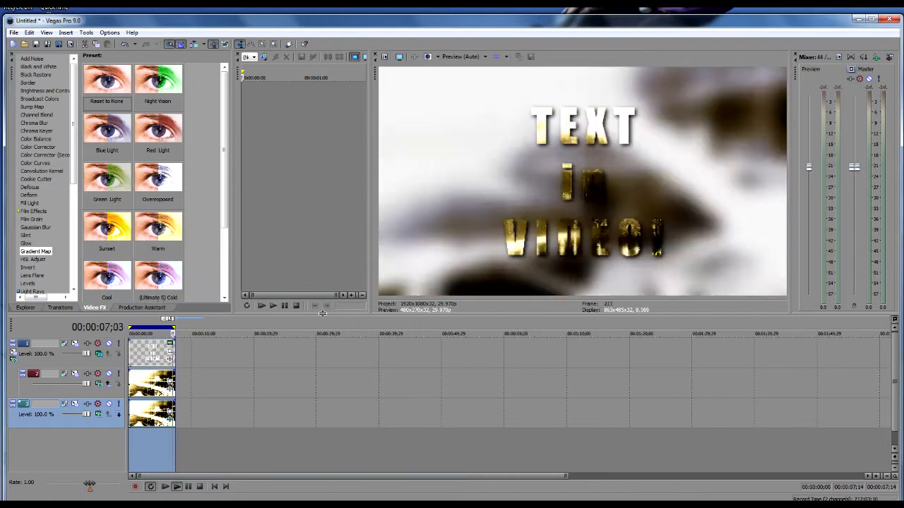